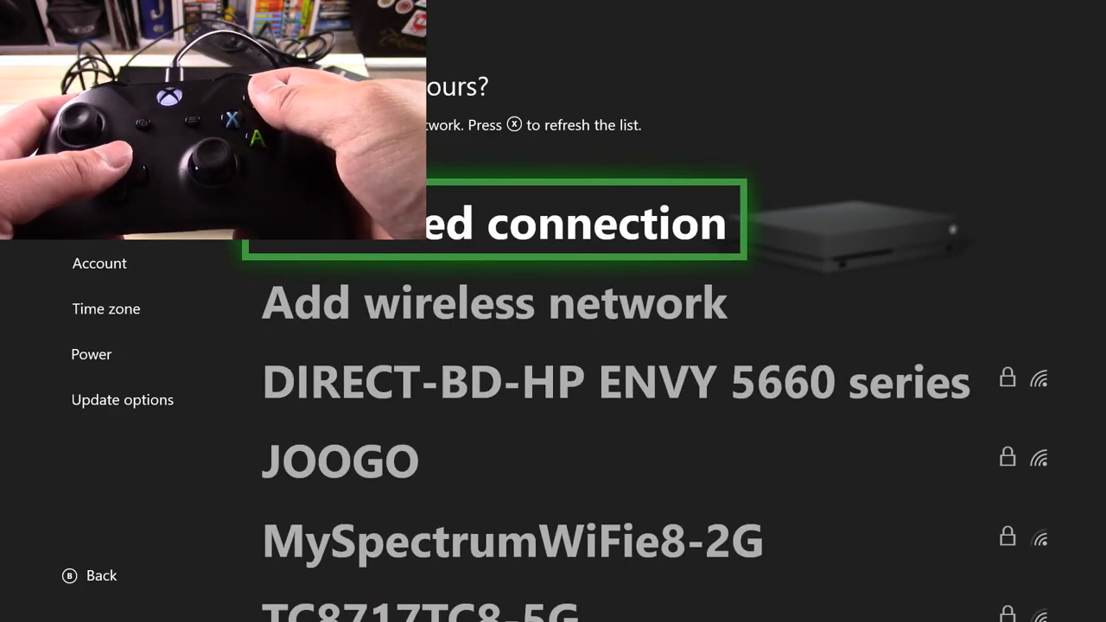
# Select Wired connection in the network list to begin the connection check
pyautogui.click(493, 221)
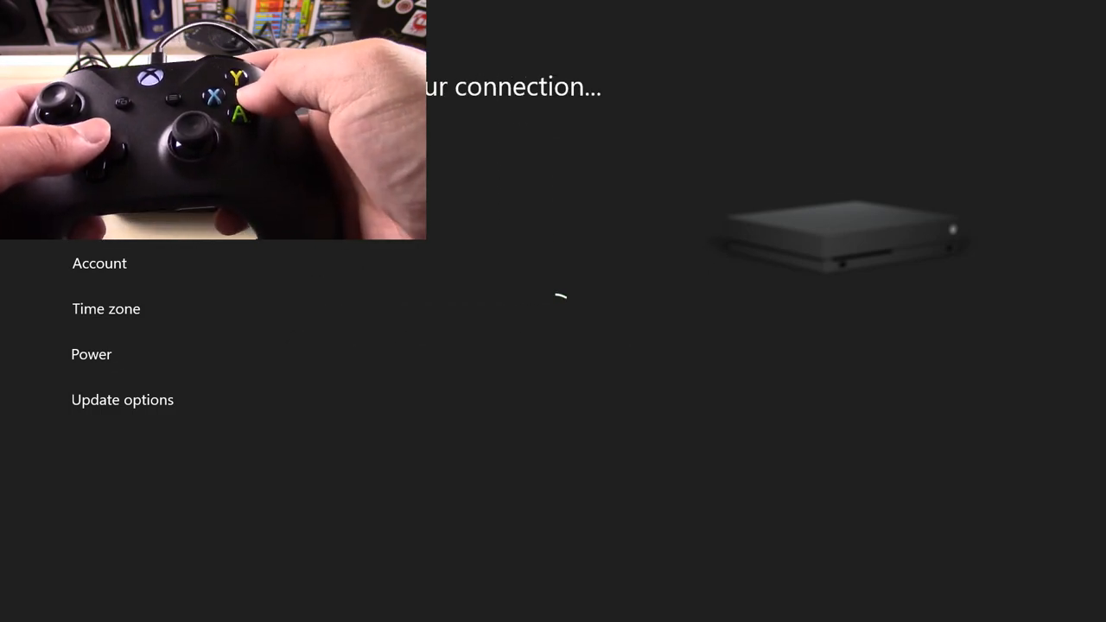